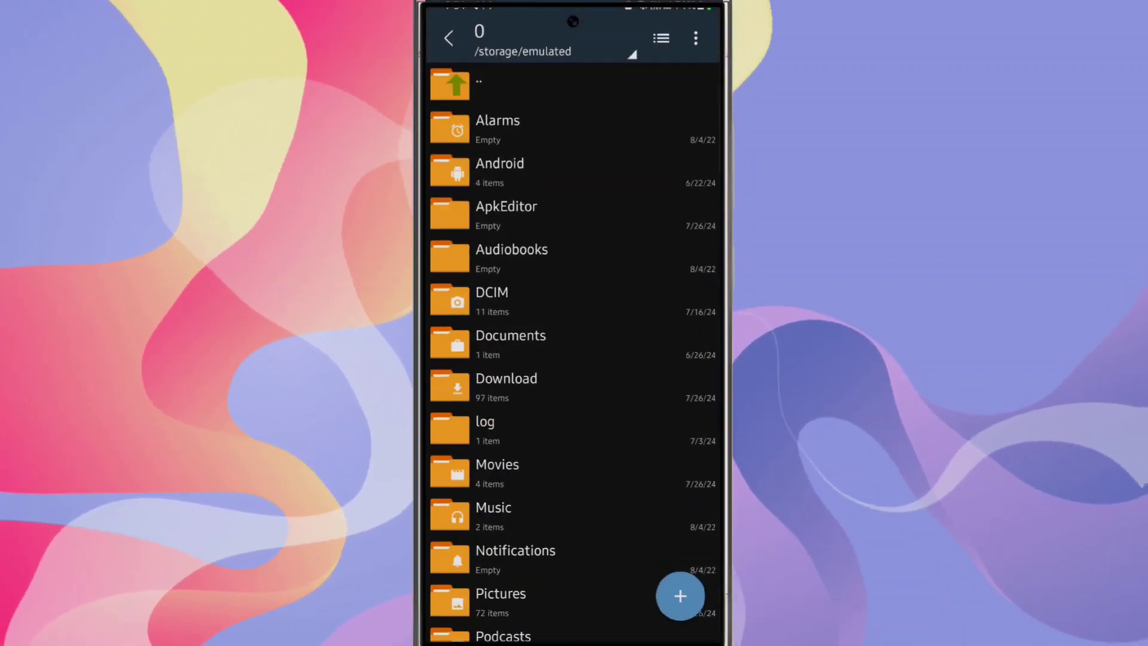
Go to Download, then the ENABLE ROG PERFORMANCE NO ROOT folder
left_click(506, 387)
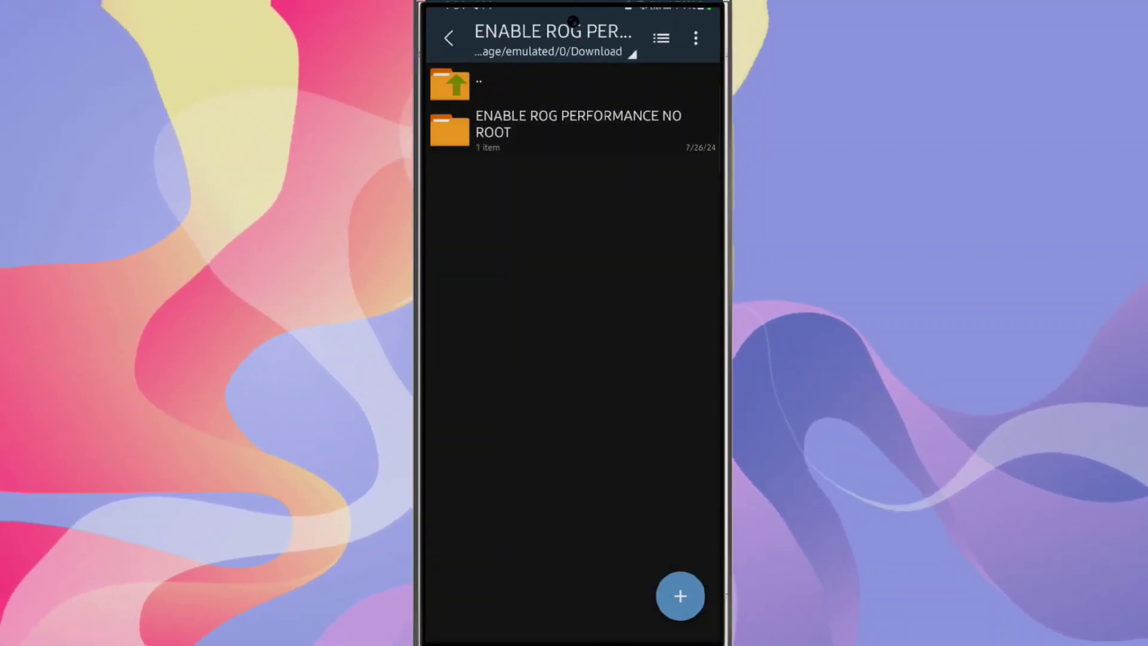
left_click(578, 124)
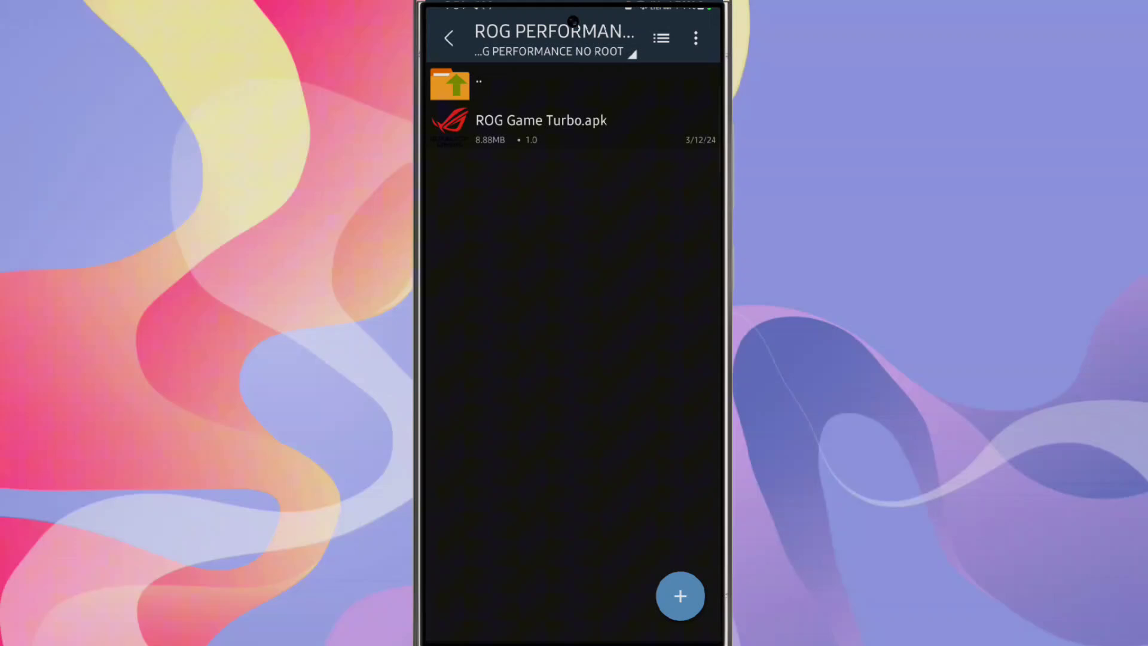
Install ROG Game Turbo.apk, dismissing the Play Protect warning, and close the installer
left_click(541, 120)
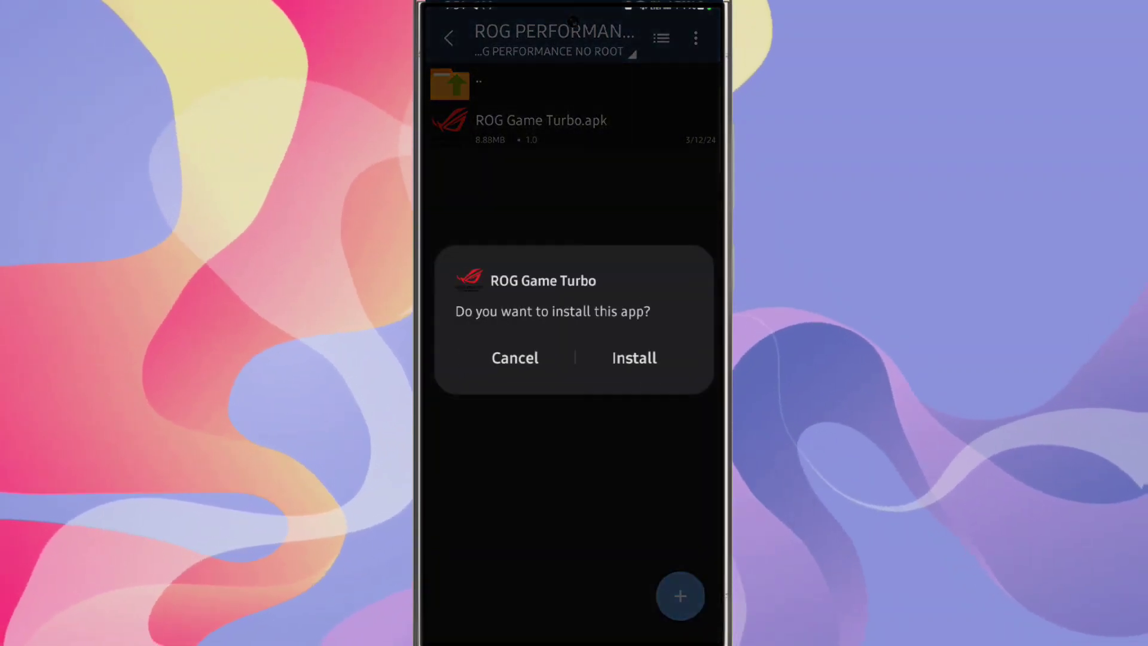
left_click(632, 358)
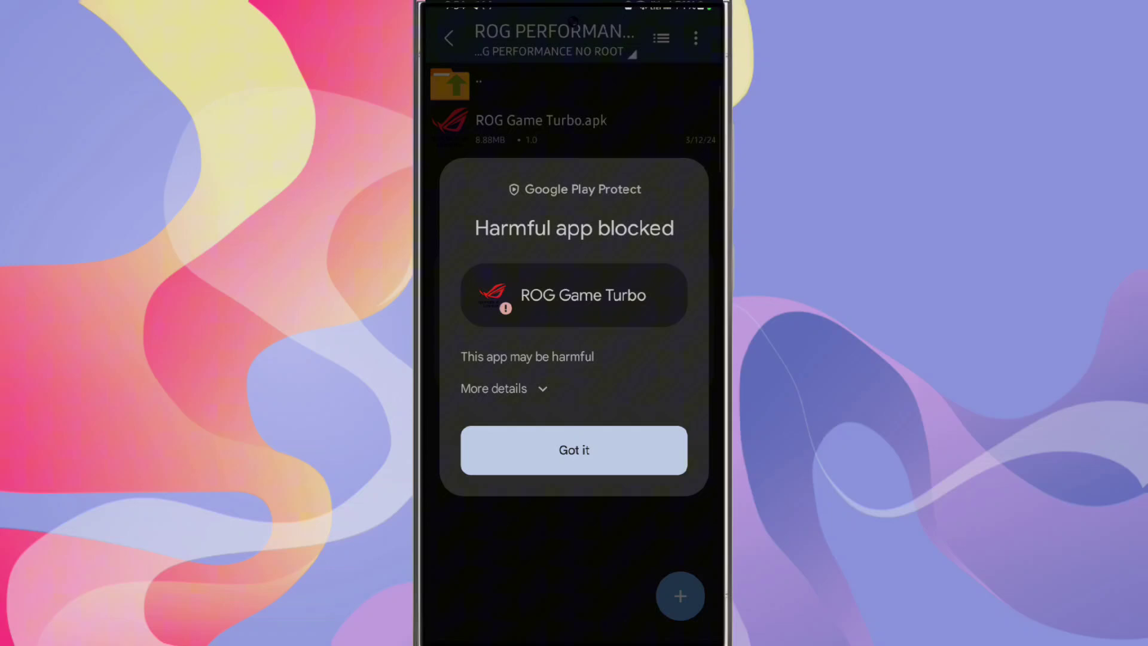
left_click(494, 388)
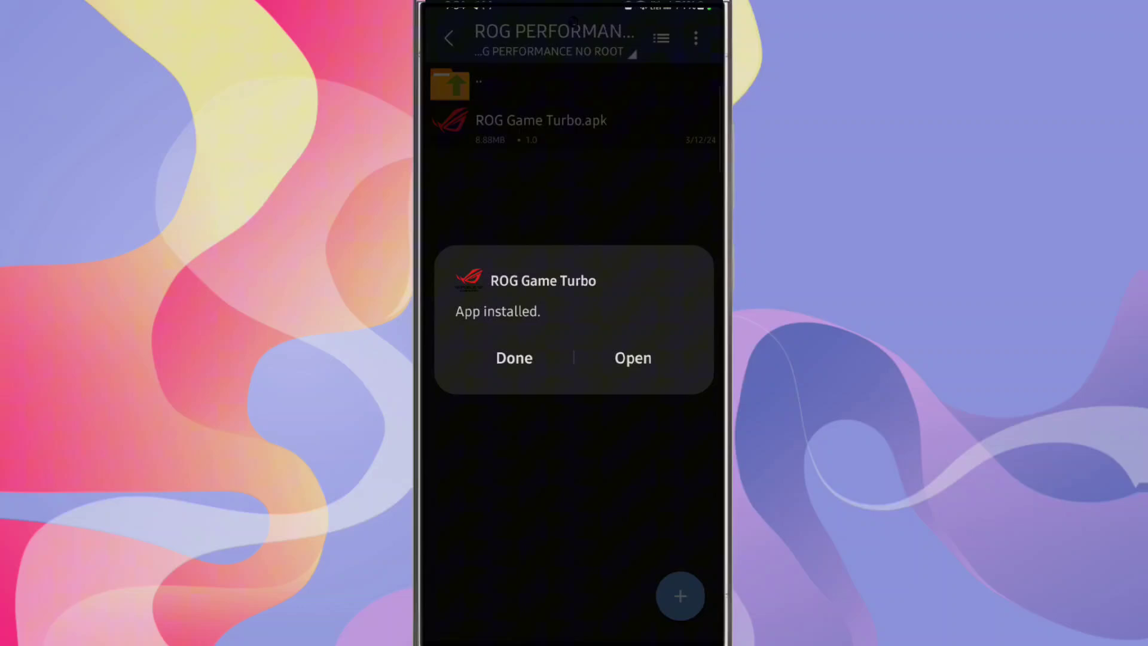
left_click(513, 359)
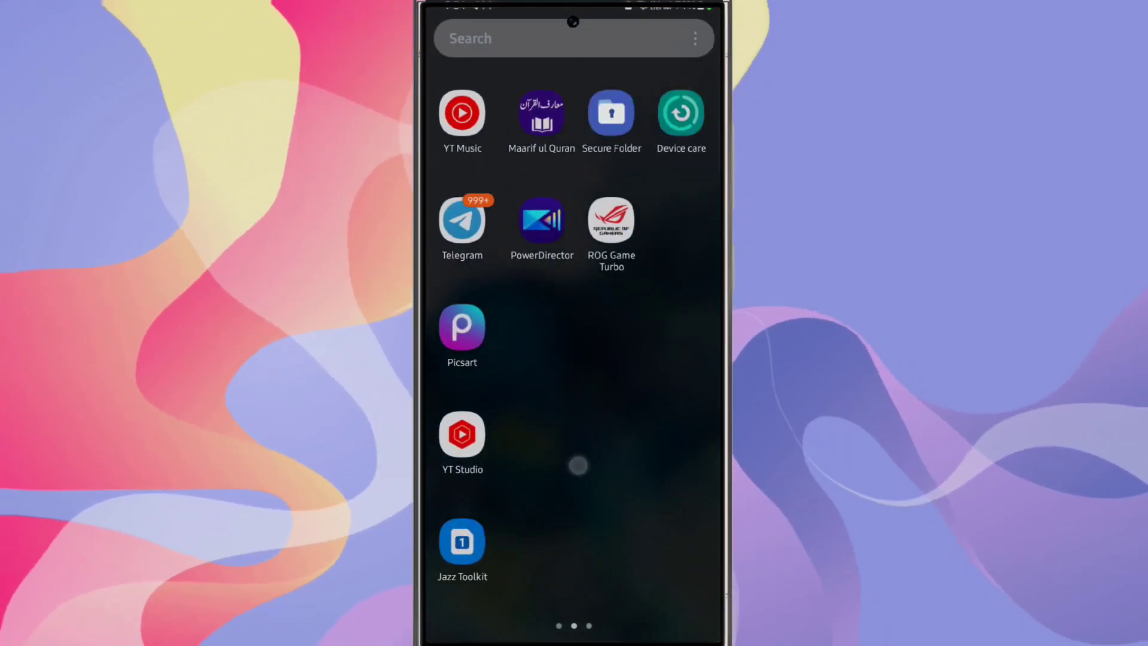
Launch ROG Game Turbo from the next home page and allow file access
scroll("left", 3)
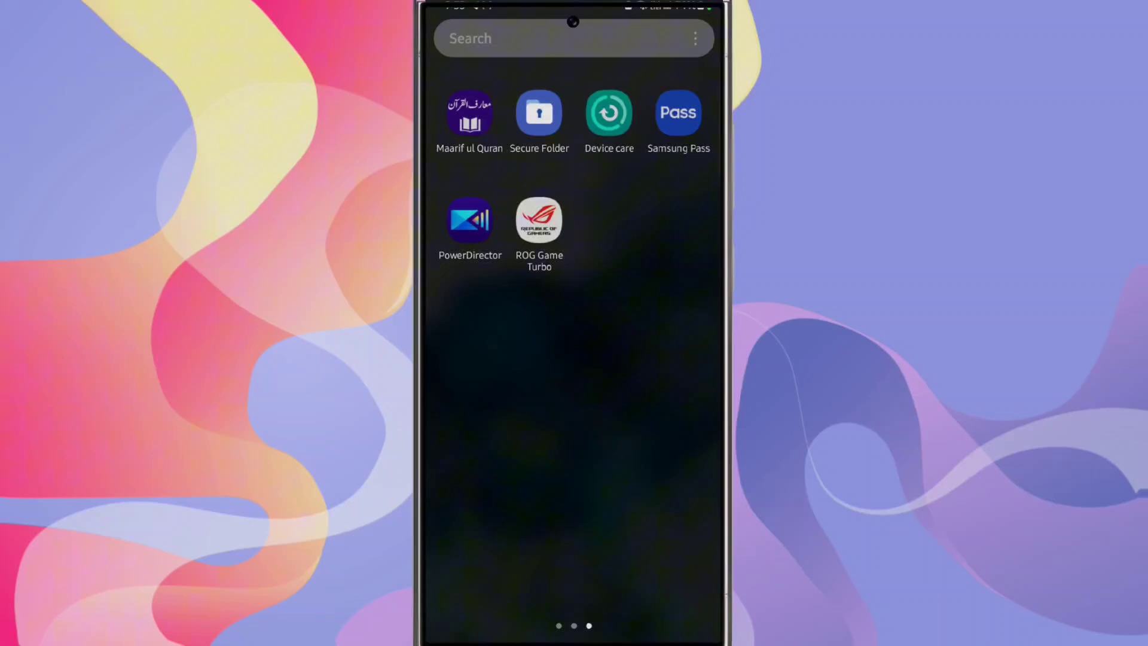
left_click(538, 221)
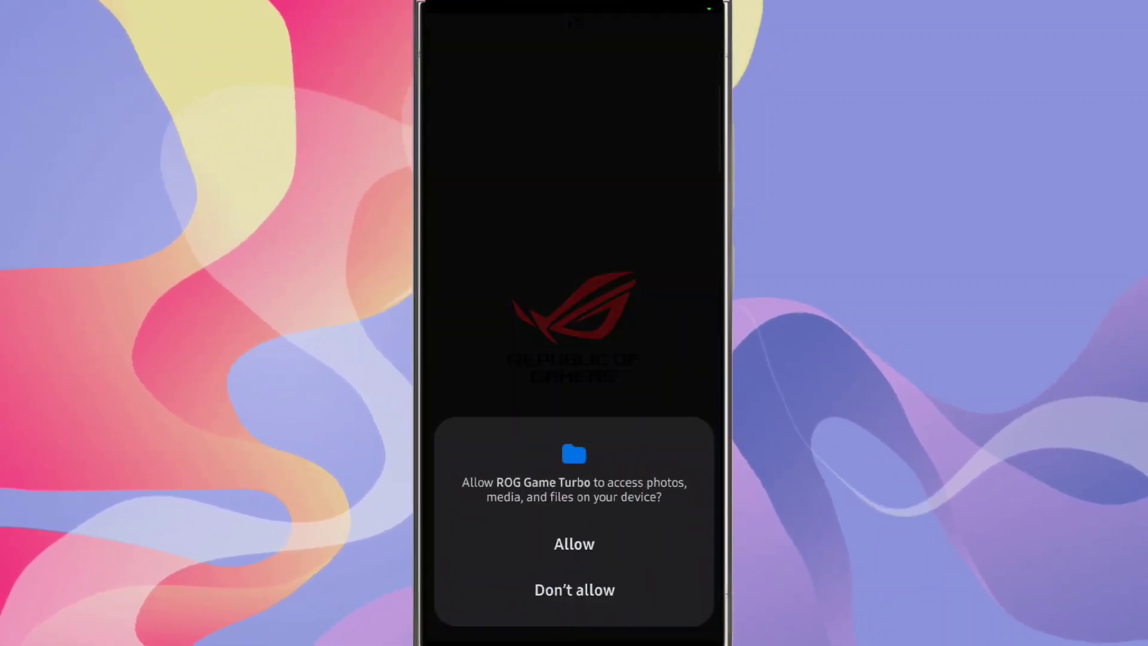
left_click(574, 544)
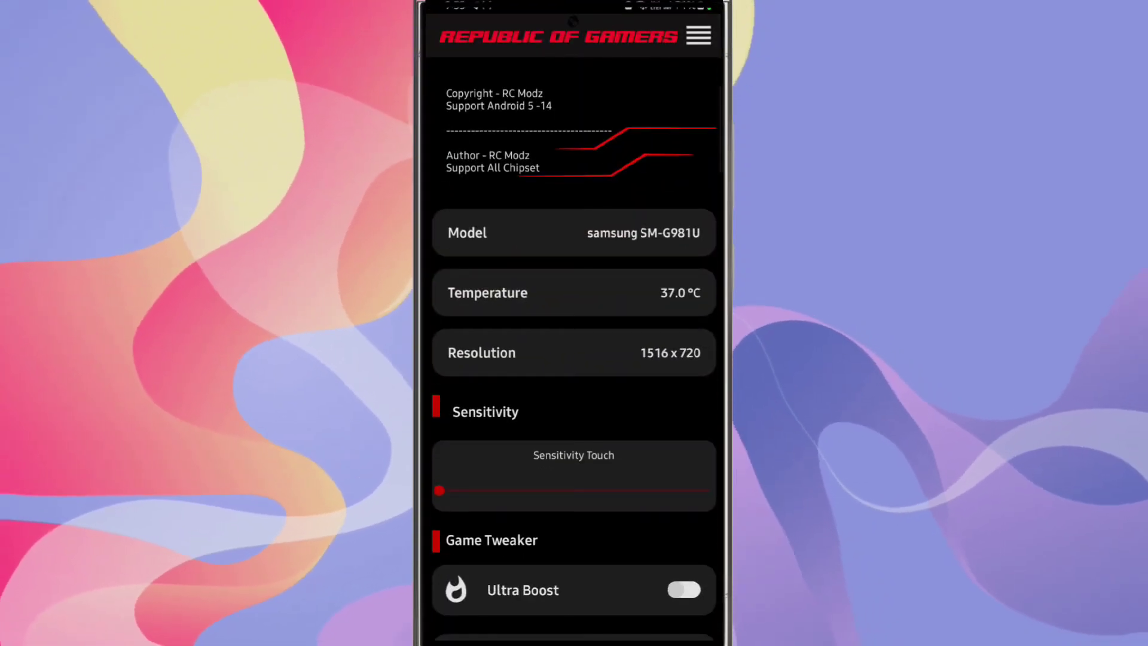
Drag the Sensitivity Touch slider right to about the middle
scroll("down", 3)
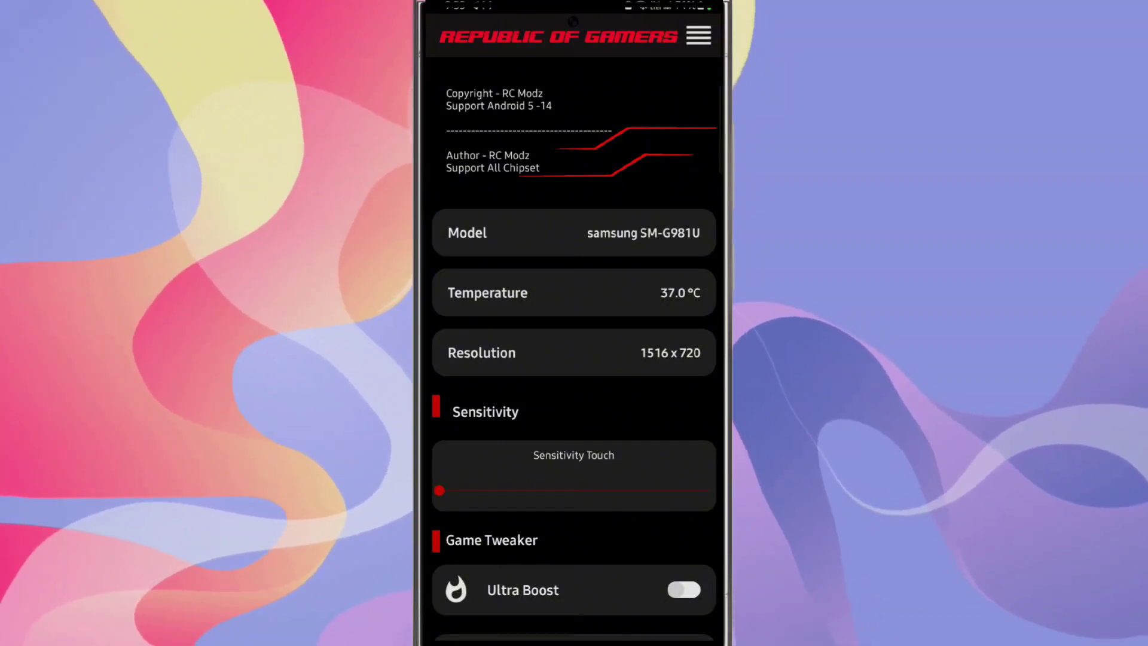
left_click_drag(439, 492, 515, 491)
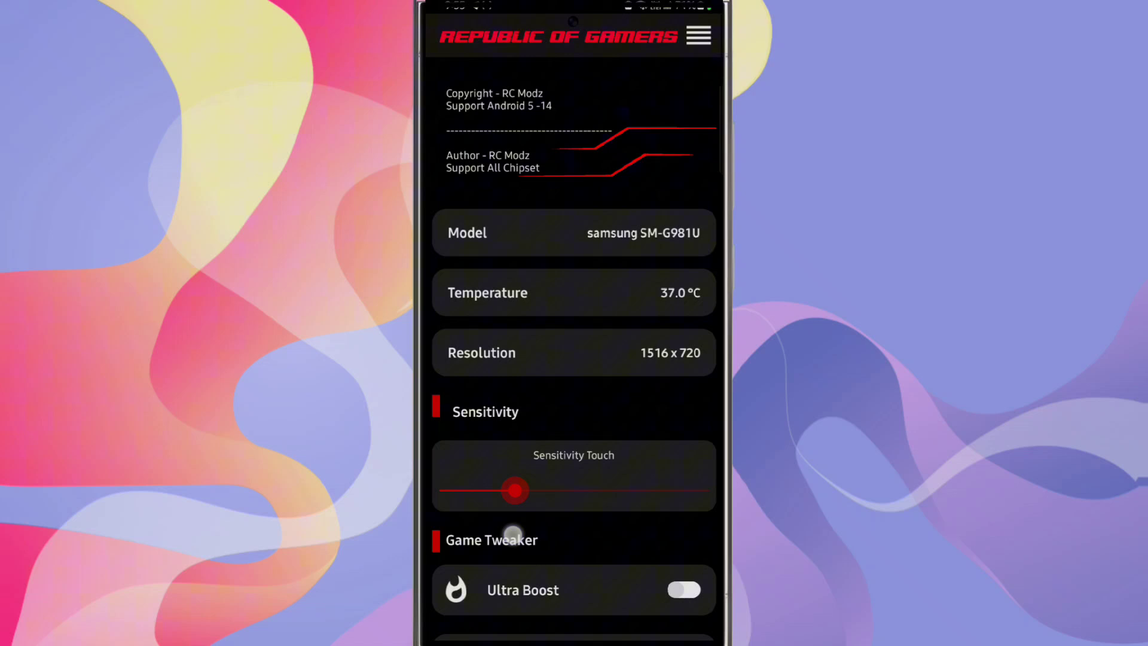
left_click_drag(515, 491, 548, 492)
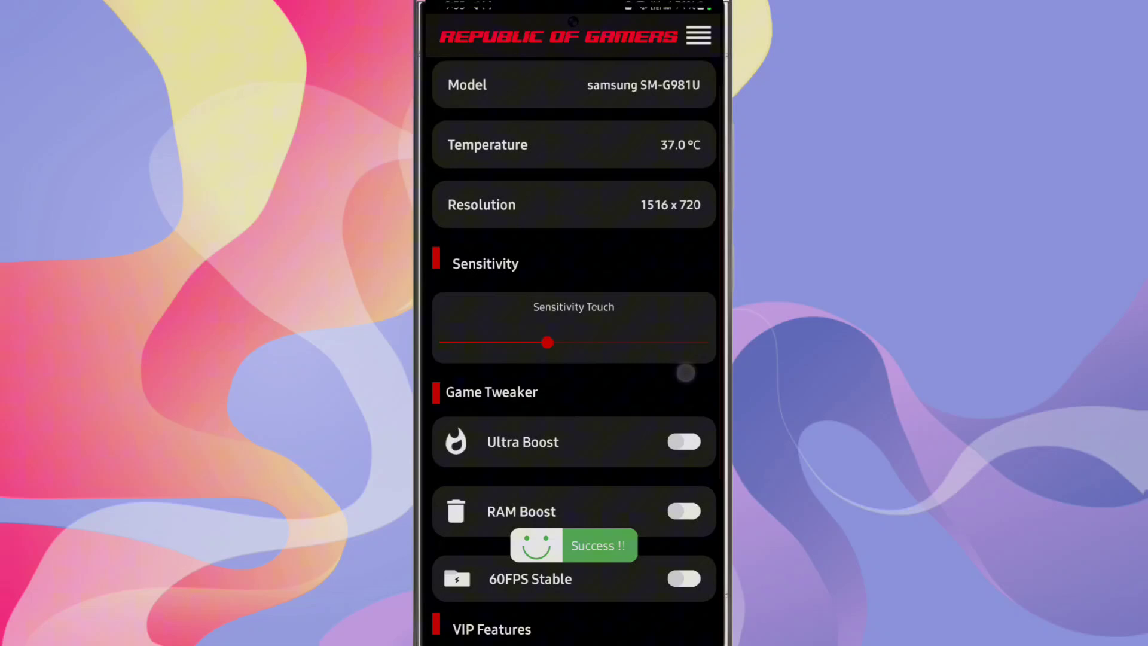
Switch on Ultra Boost, RAM Boost and 60FPS Stable under Game Tweaker
scroll("down", 3)
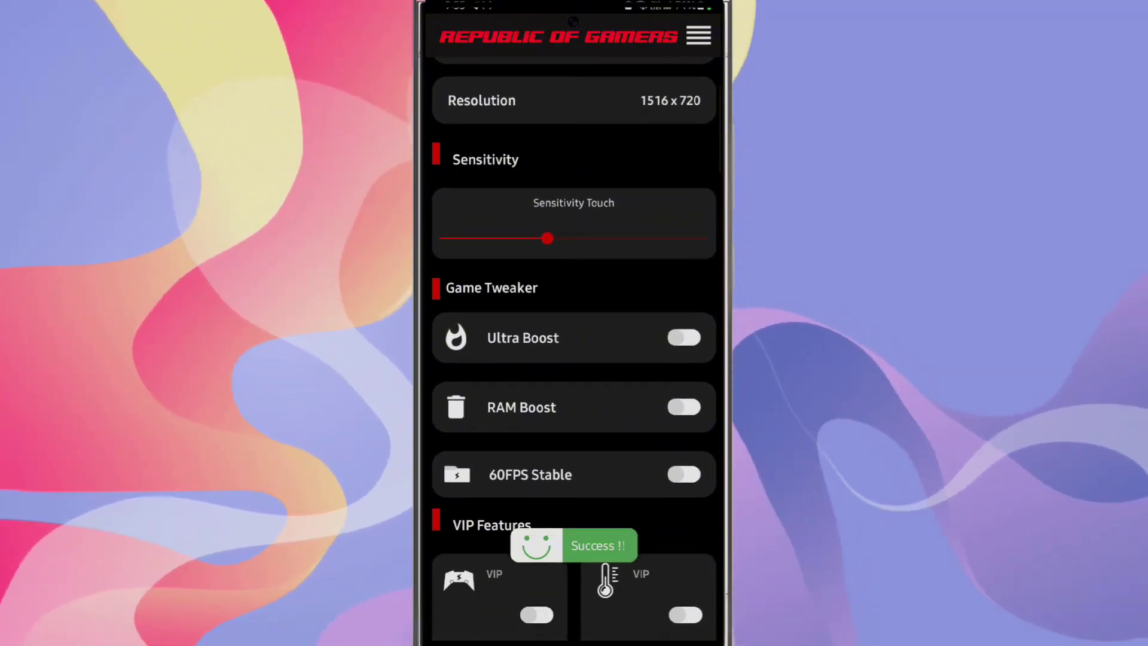
left_click(682, 337)
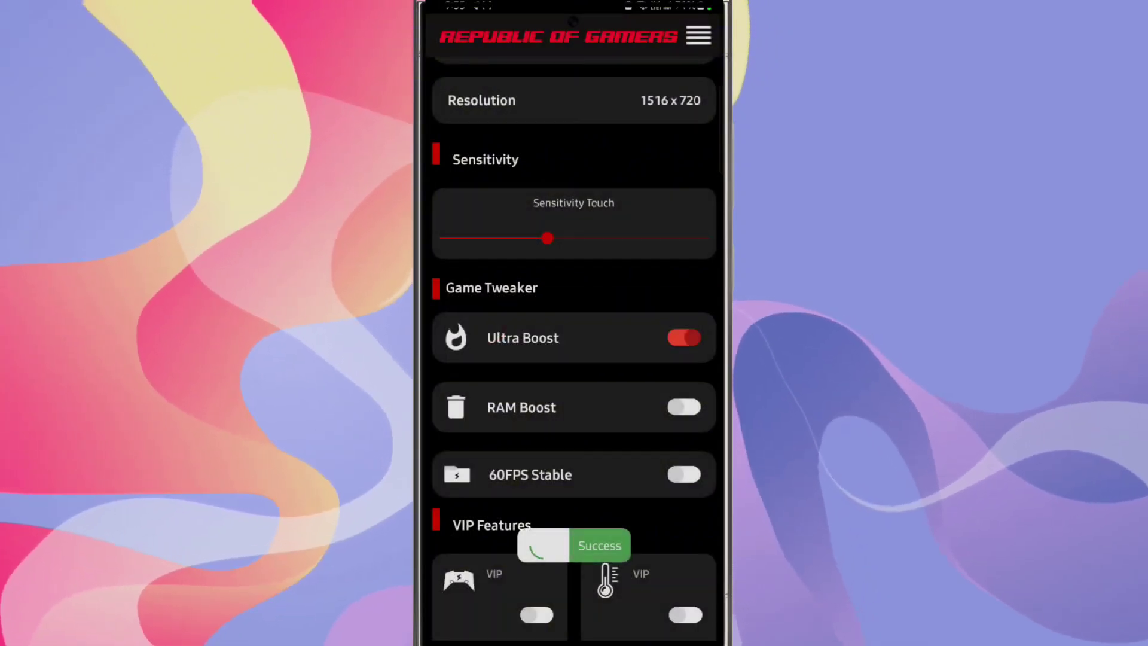
left_click(684, 407)
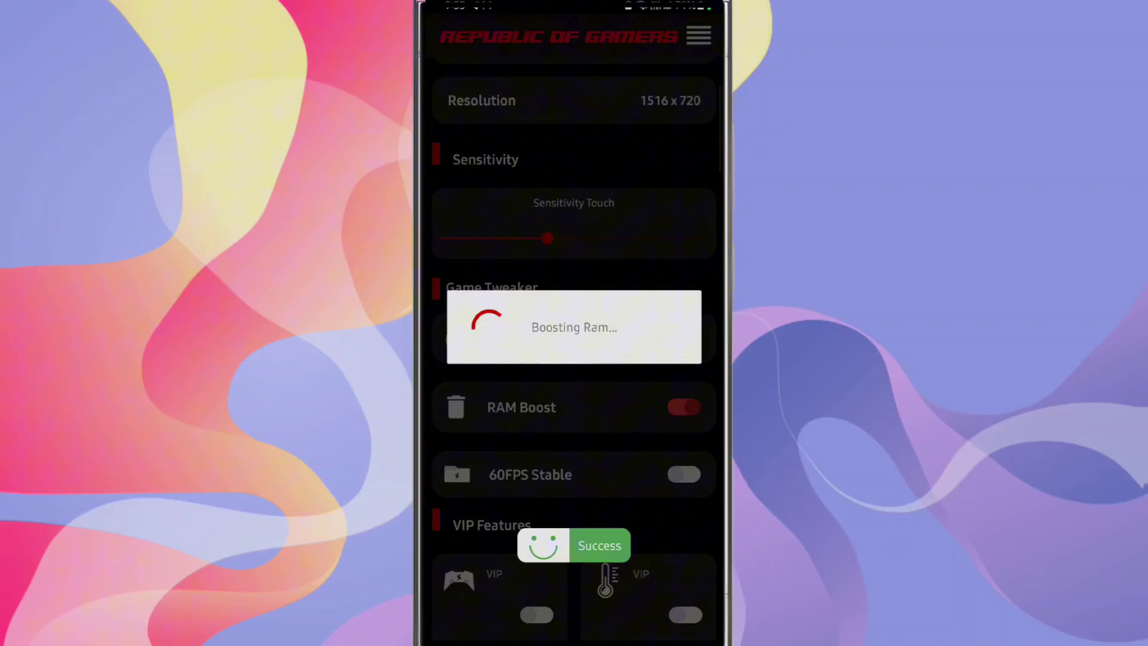
left_click(685, 474)
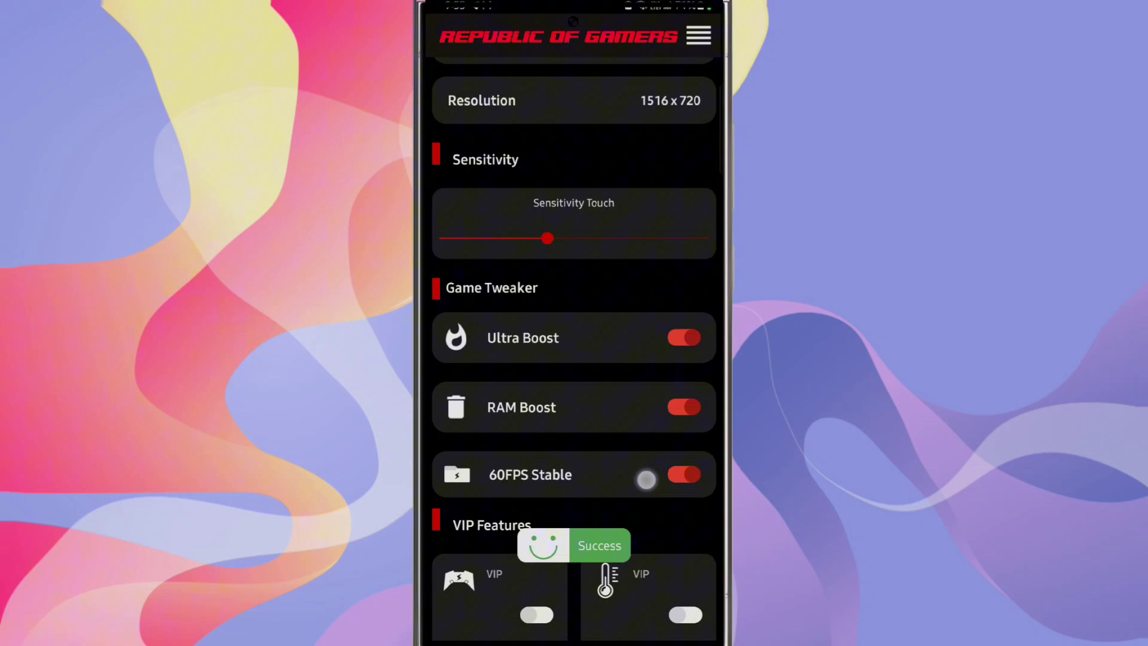
scroll("down", 3)
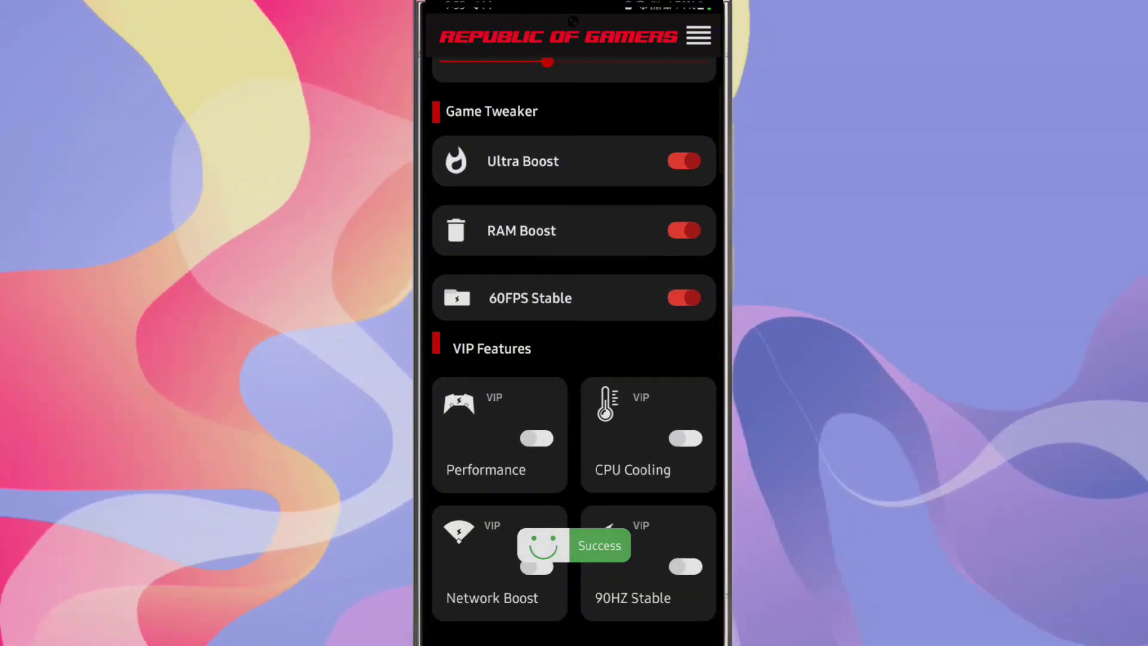
Switch on the Performance and CPU Cooling toggles under VIP Features
left_click(536, 438)
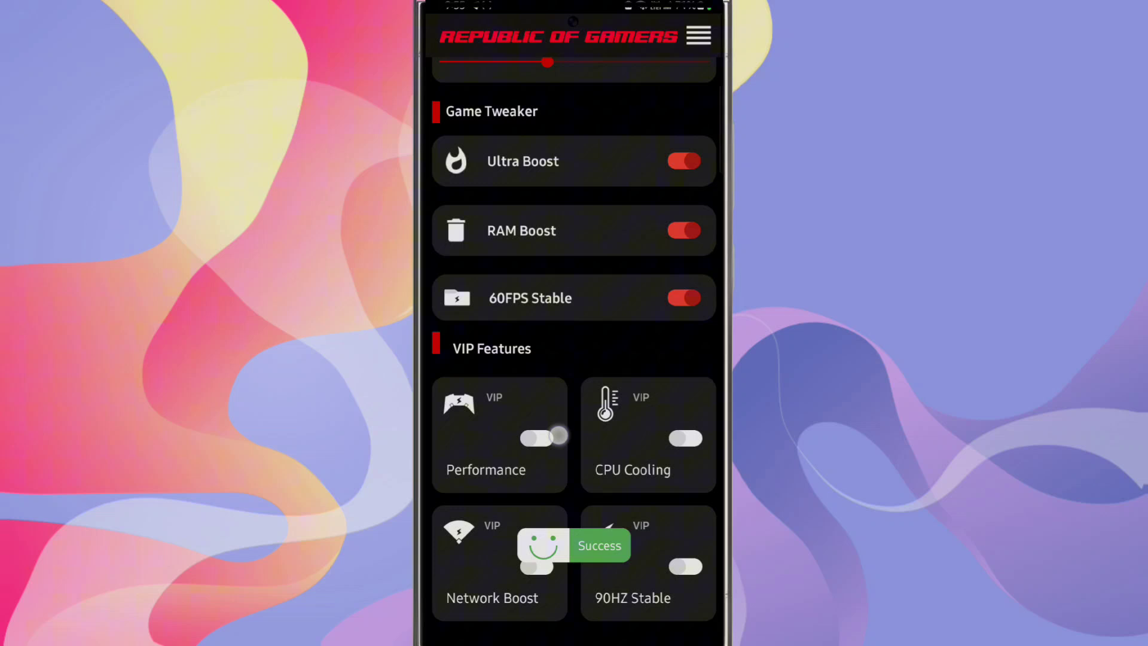
left_click(540, 438)
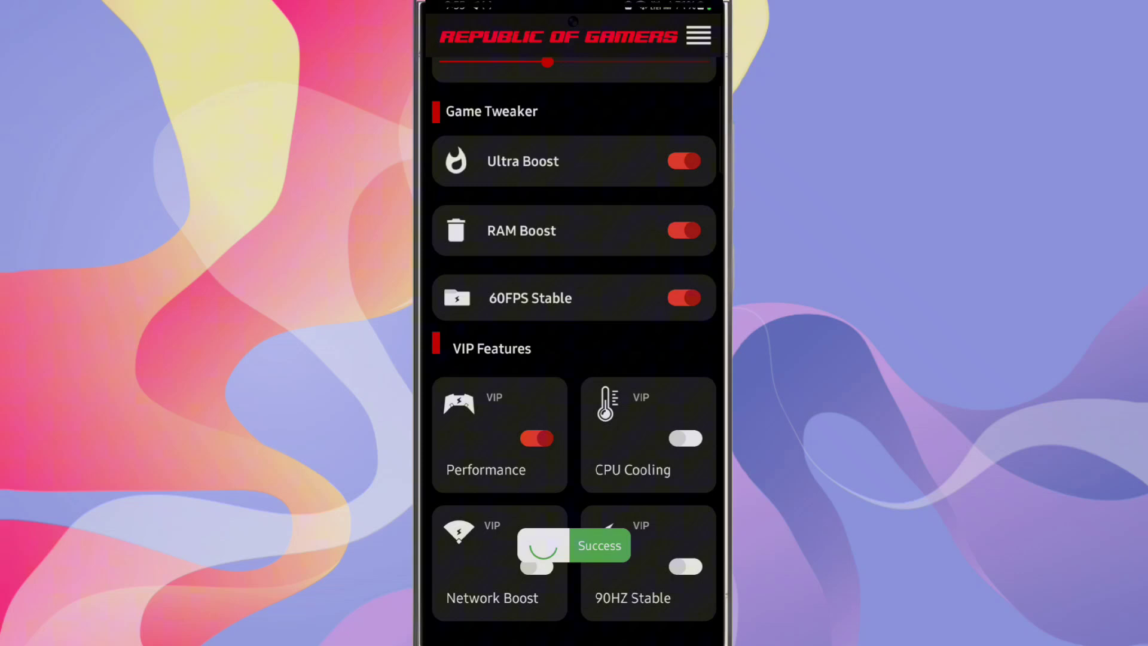
left_click(684, 437)
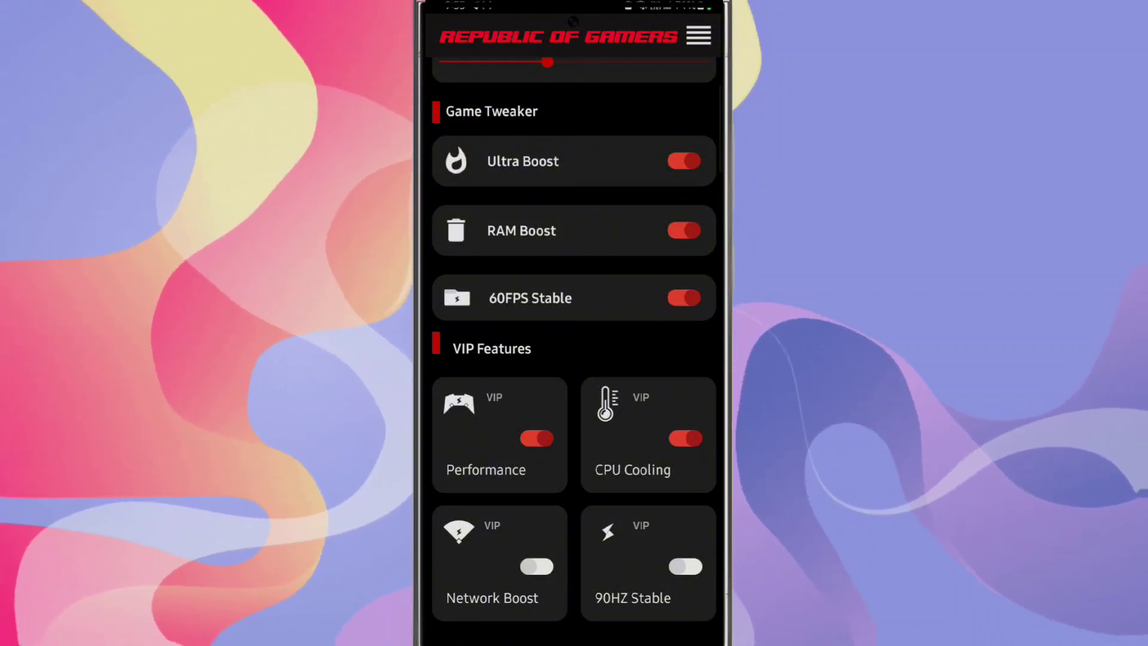
left_click(685, 566)
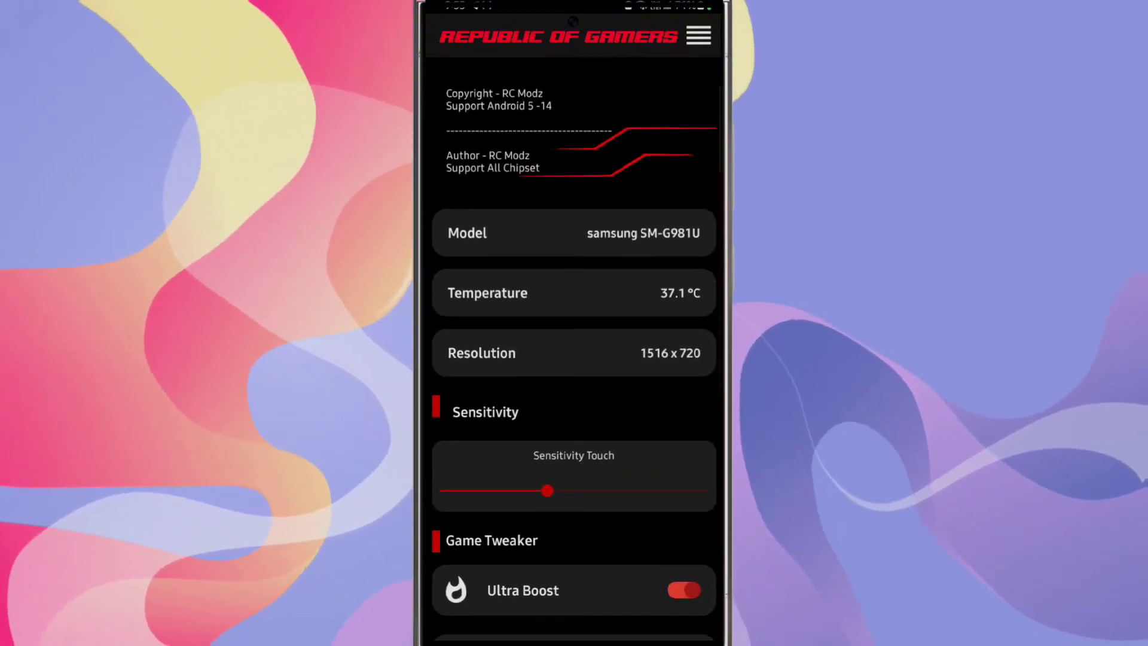
Open the top-right hamburger menu listing Feedback, Privacy Policy, Share and Youtube
scroll("down", 3)
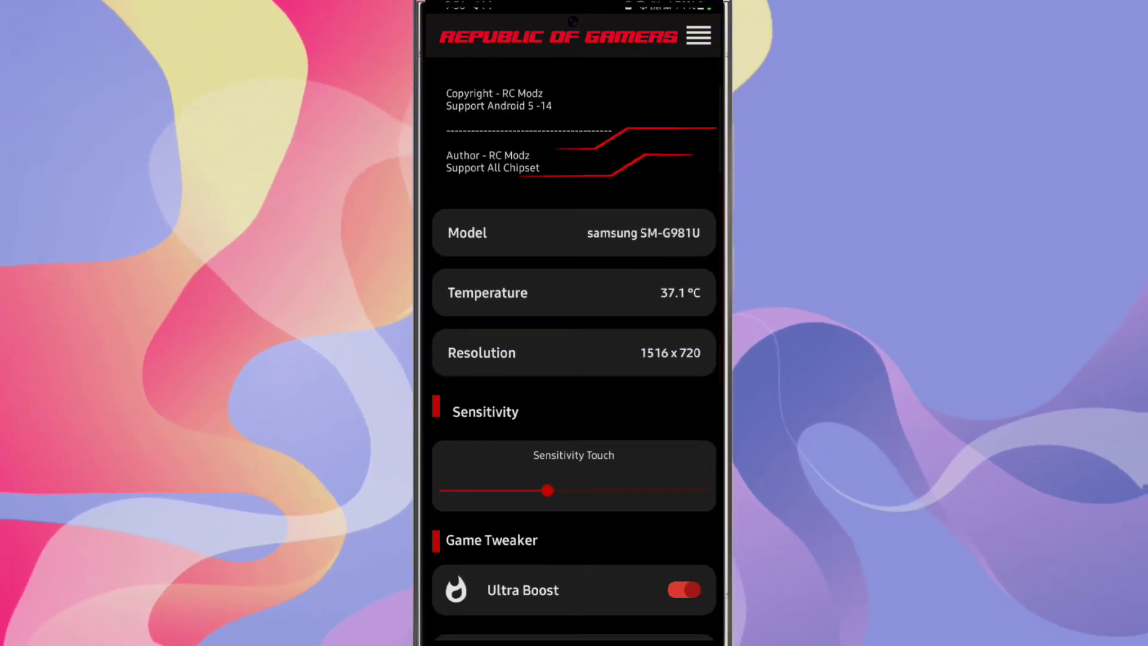
left_click(697, 36)
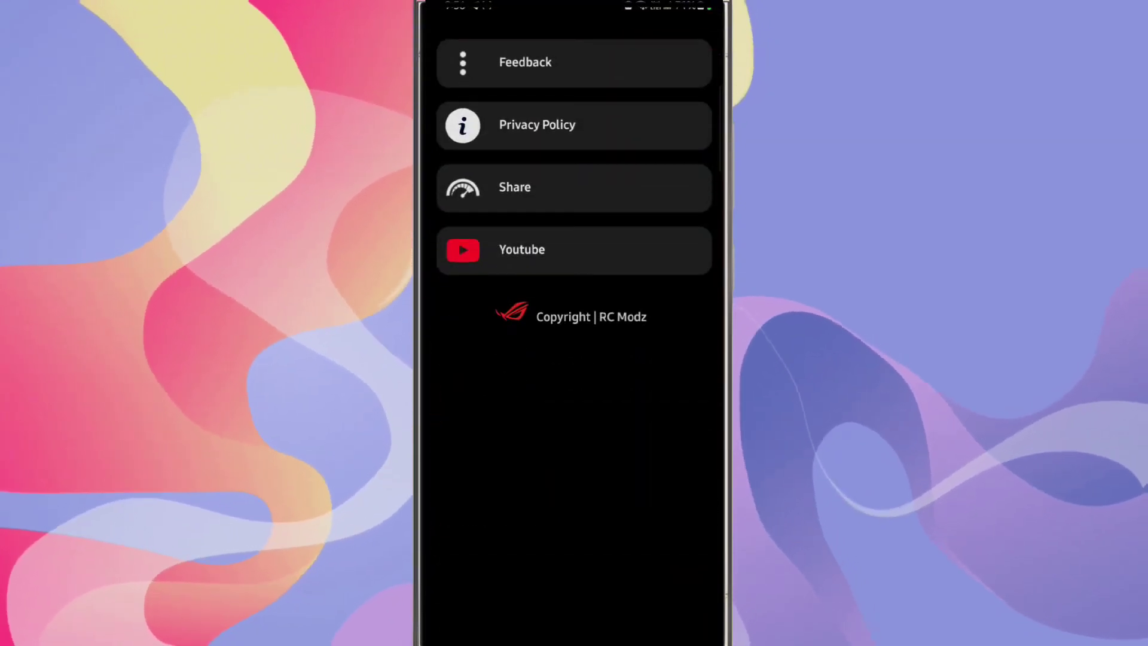